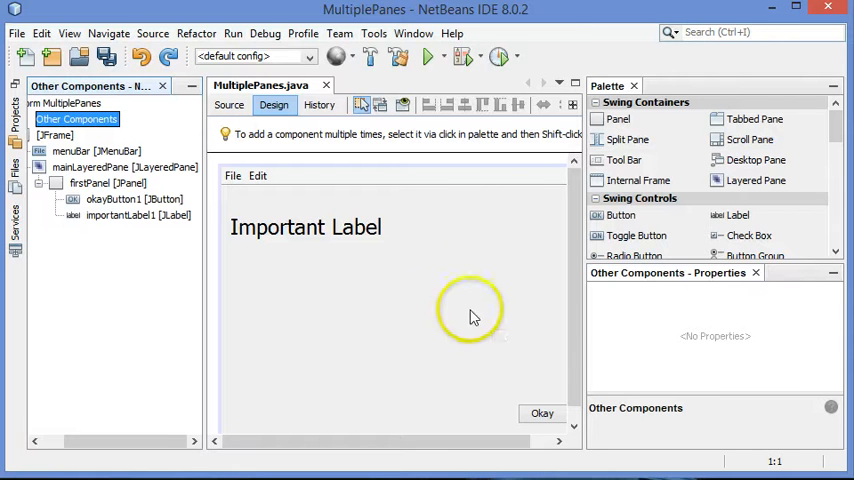
mouse_move(591, 397)
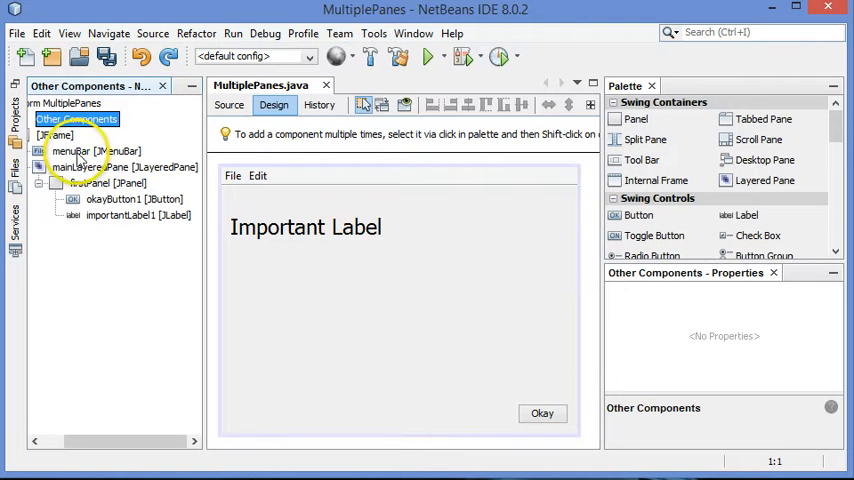
- Inspect the JFrame, mainLayeredPane and firstPanel in the Navigator
click(58, 135)
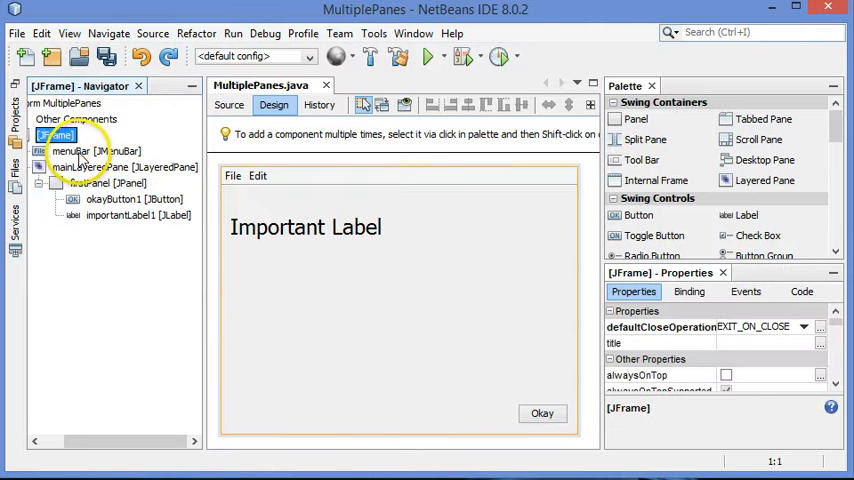
click(100, 167)
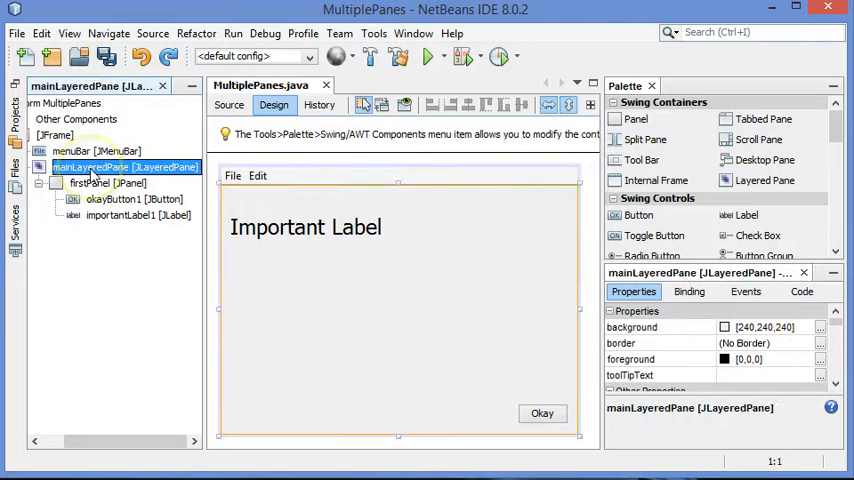
click(100, 183)
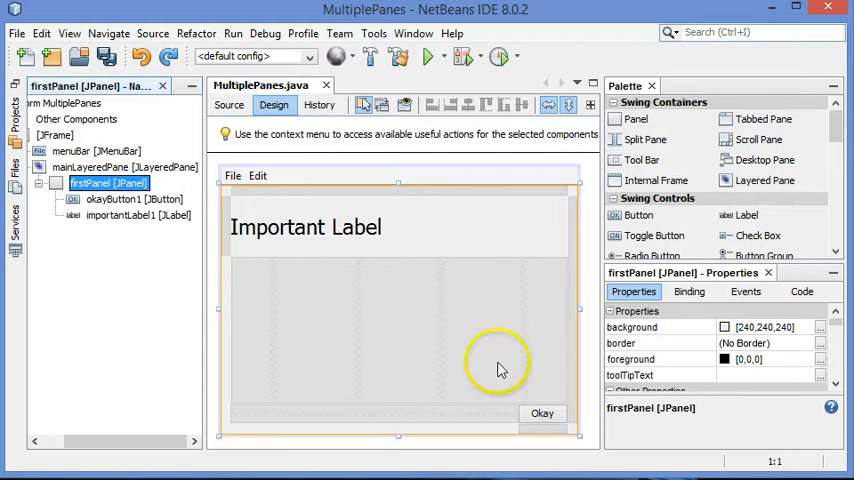
mouse_move(543, 414)
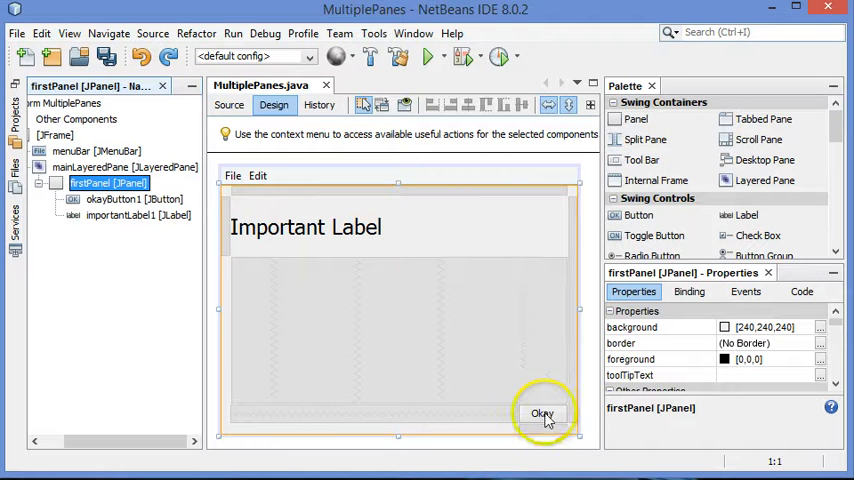
mouse_move(458, 207)
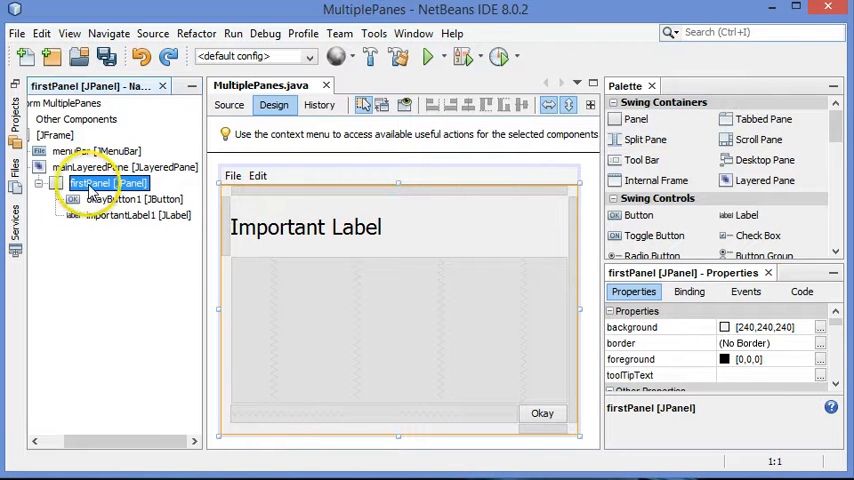
mouse_move(636, 119)
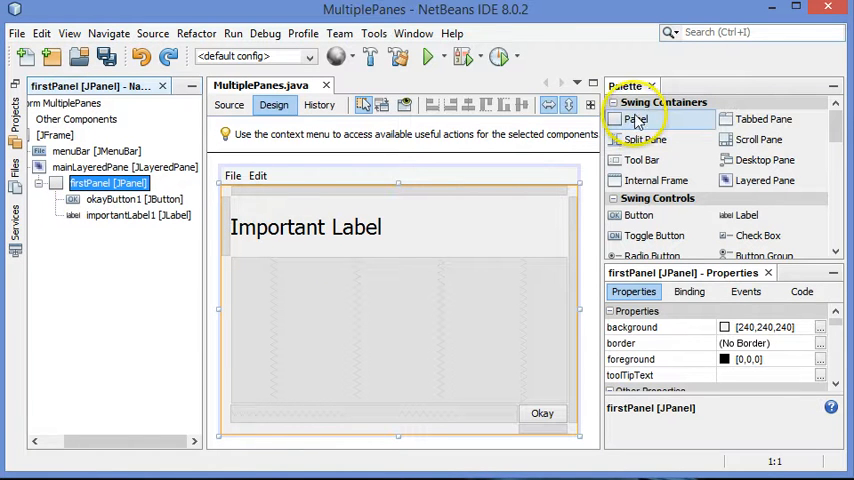
mouse_move(635, 119)
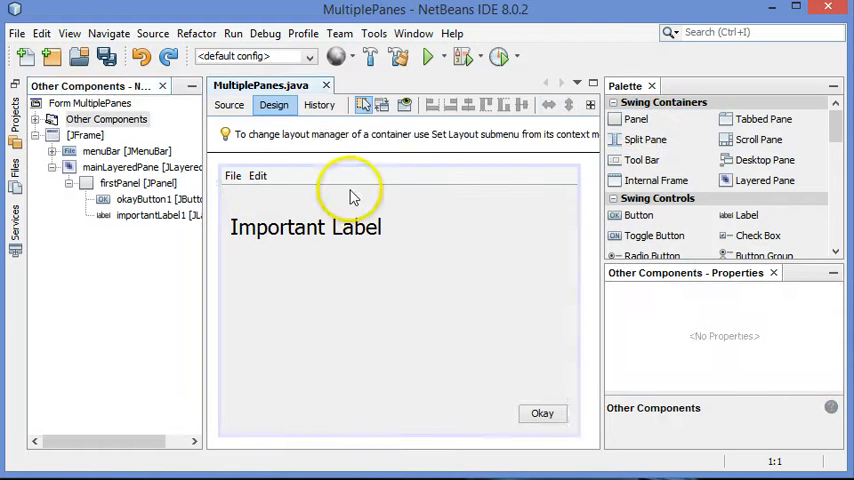
mouse_move(335, 190)
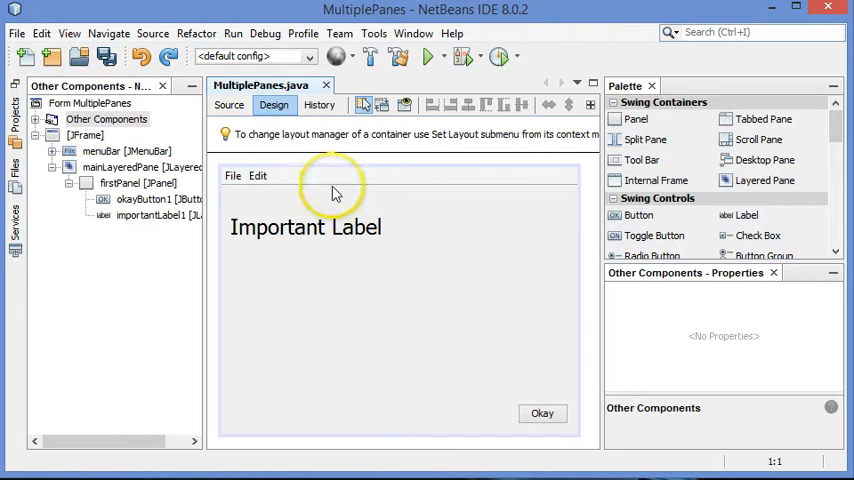
mouse_move(425, 243)
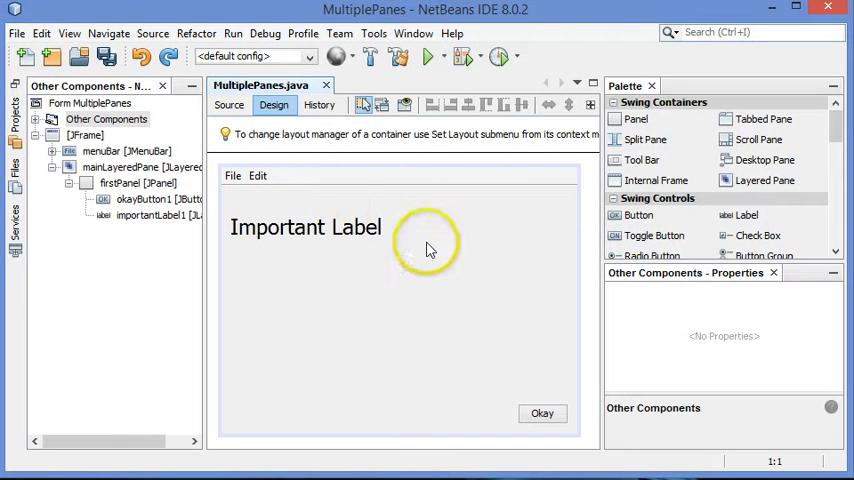
mouse_move(365, 195)
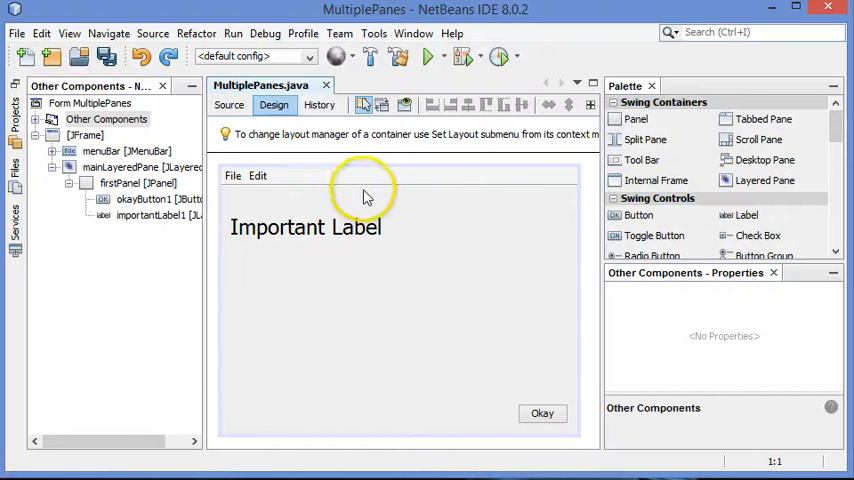
mouse_move(230, 228)
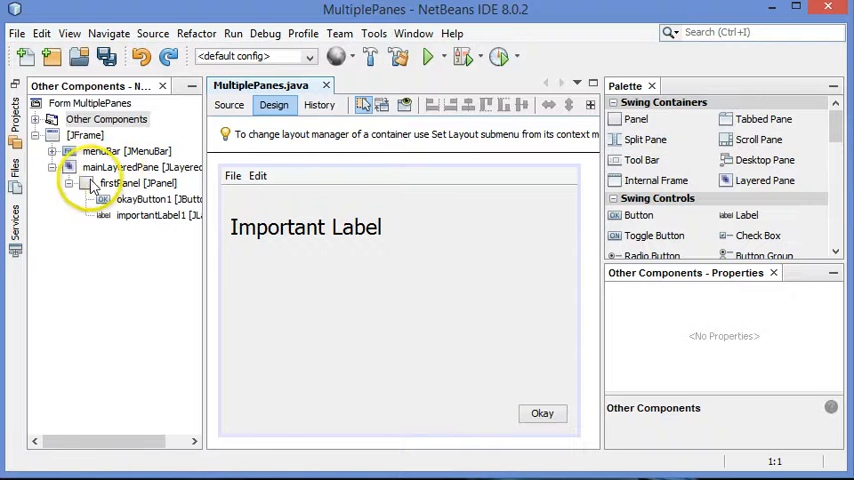
- Add a new panel to mainLayeredPane and rename it secondPanel
click(140, 167)
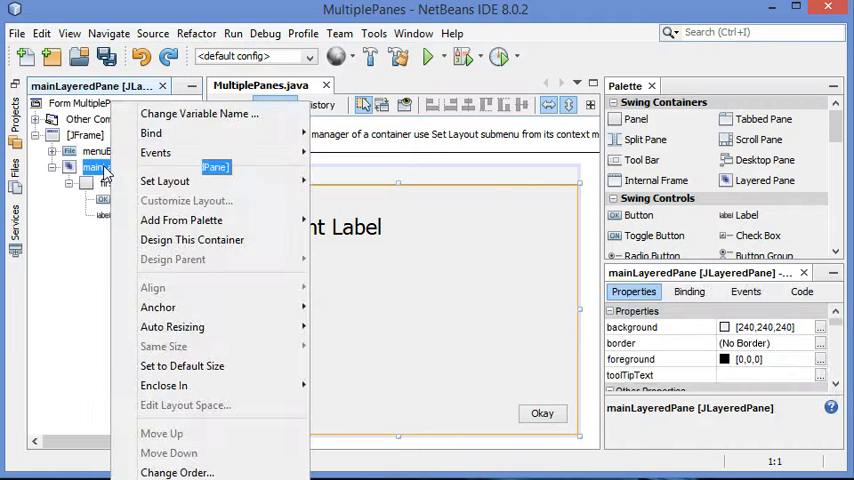
mouse_move(203, 291)
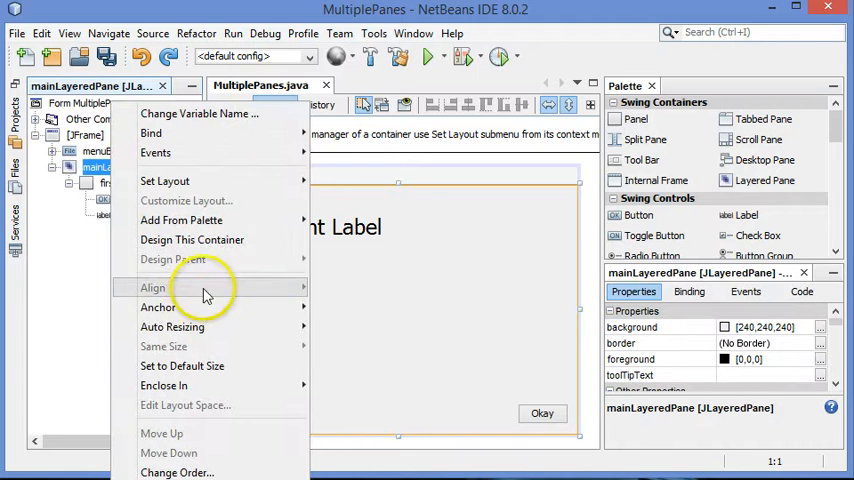
mouse_move(181, 220)
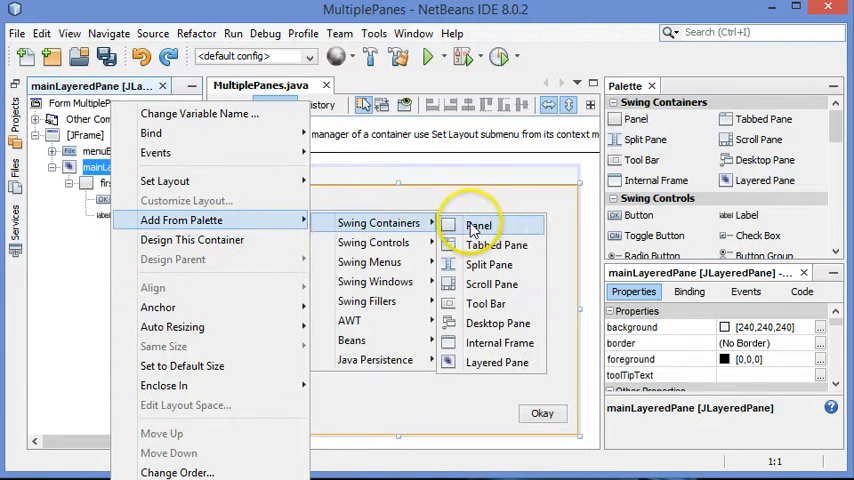
click(479, 224)
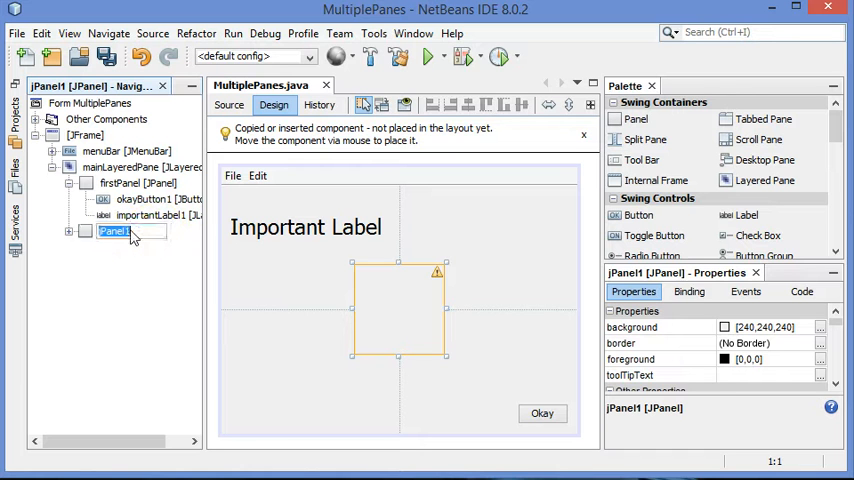
double_click(114, 231)
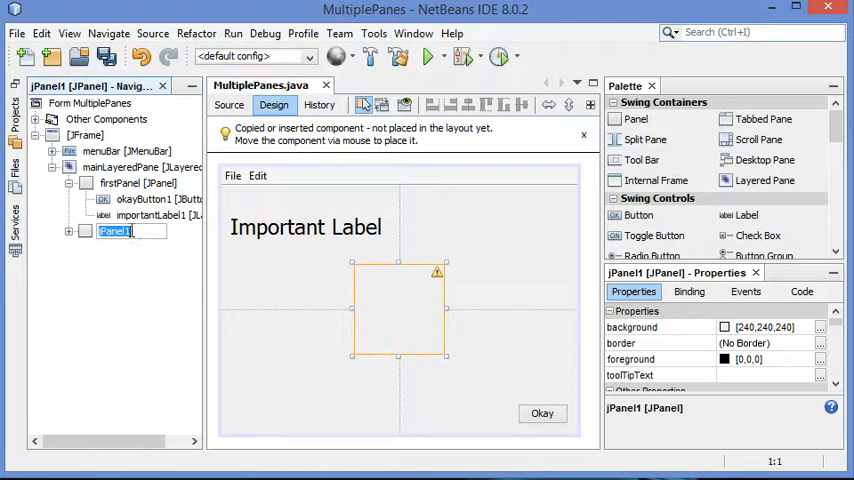
text(second)
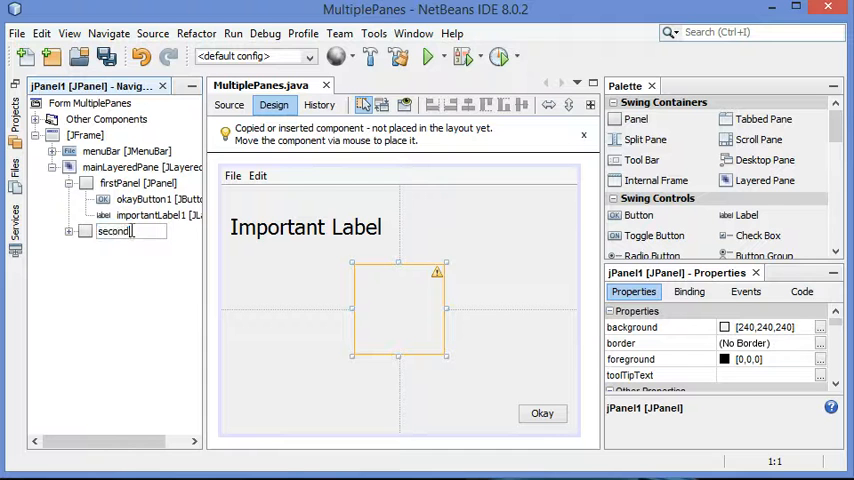
click(127, 231)
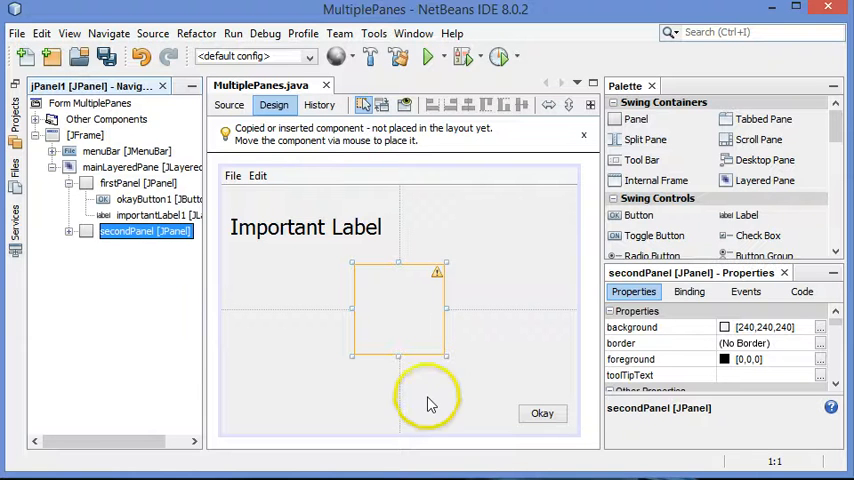
mouse_move(353, 262)
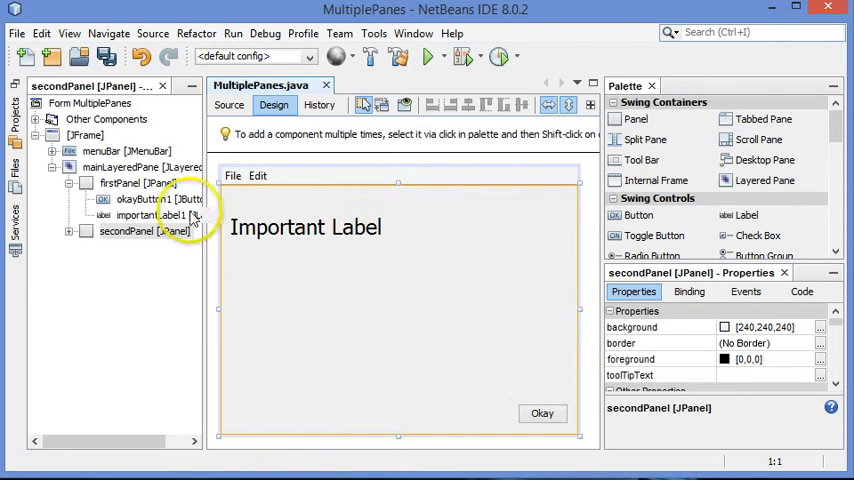
- Drop a button, a label and a toggle button into secondPanel
right_click(126, 231)
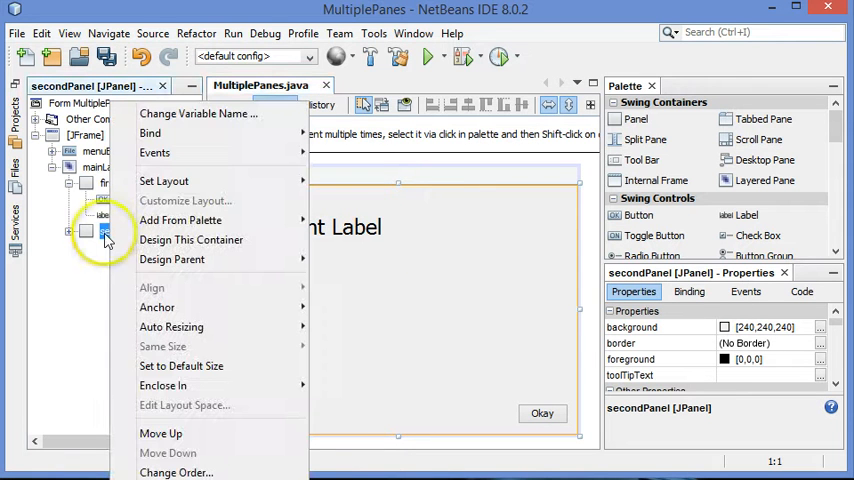
mouse_move(205, 240)
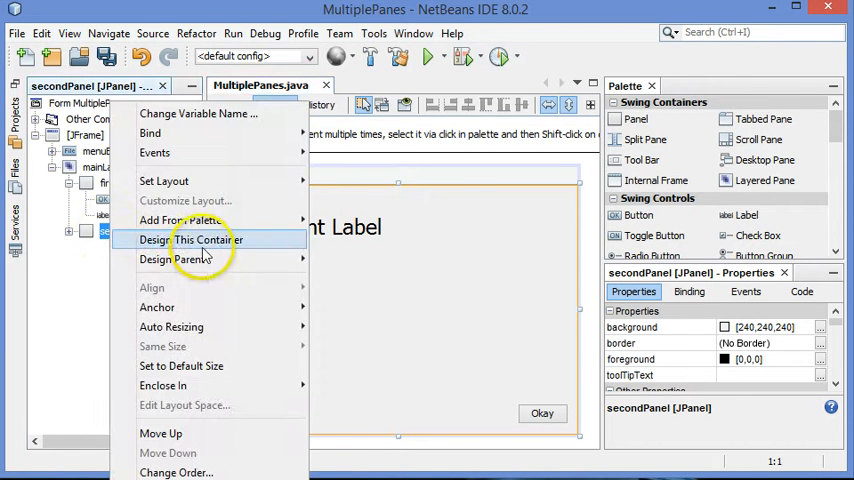
click(190, 240)
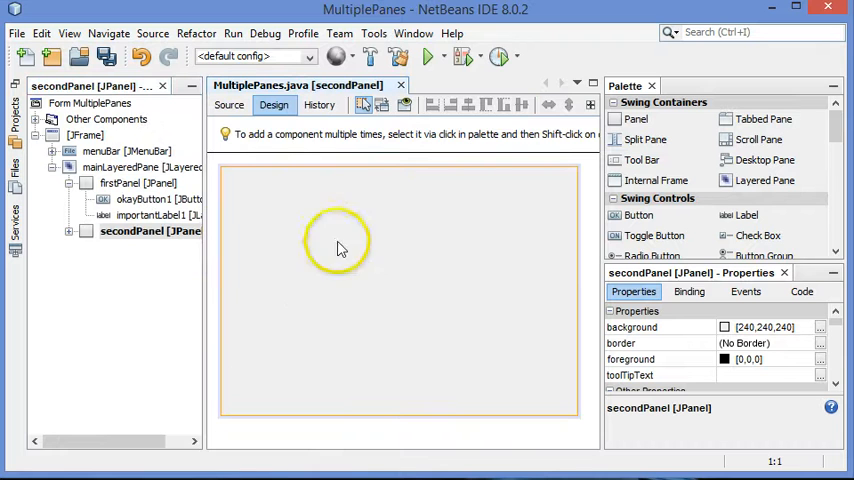
mouse_move(318, 256)
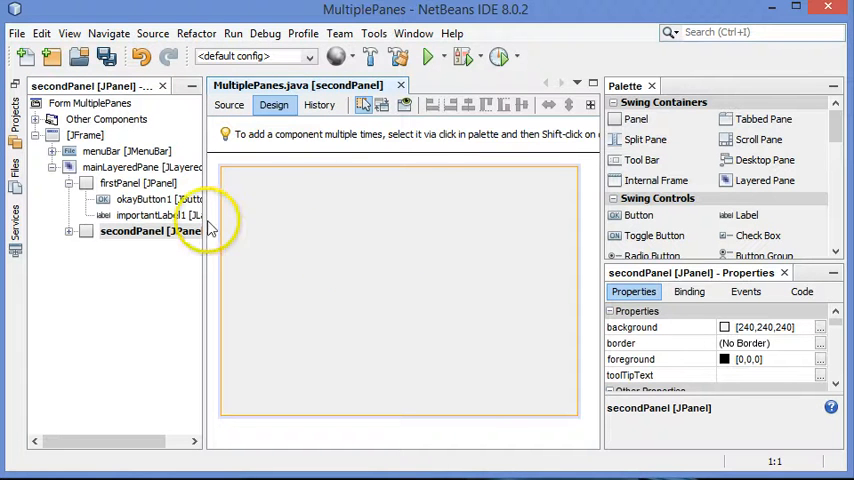
click(120, 167)
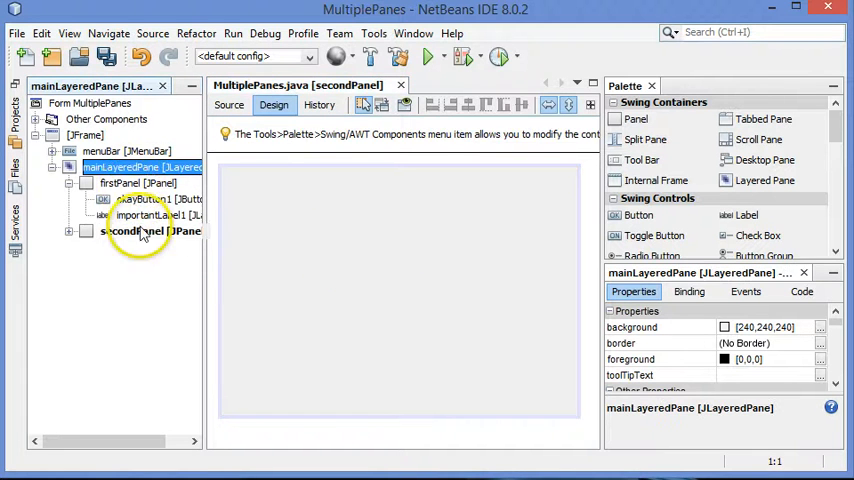
click(150, 231)
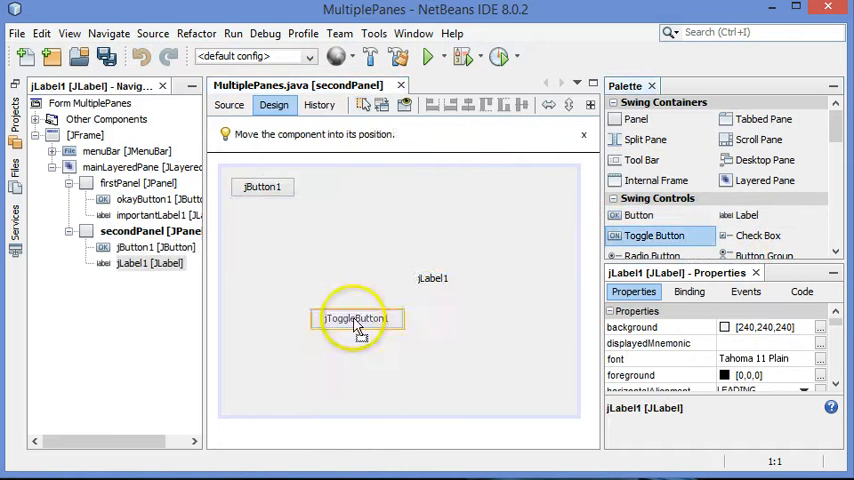
click(357, 318)
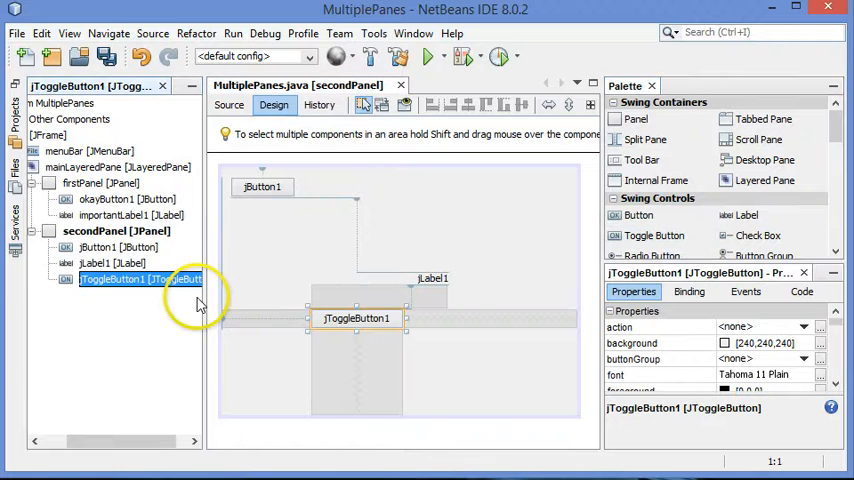
mouse_move(120, 247)
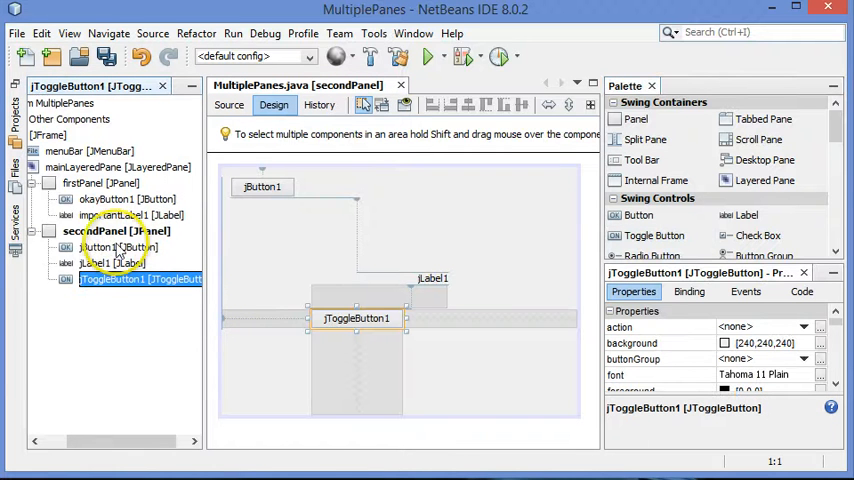
click(115, 231)
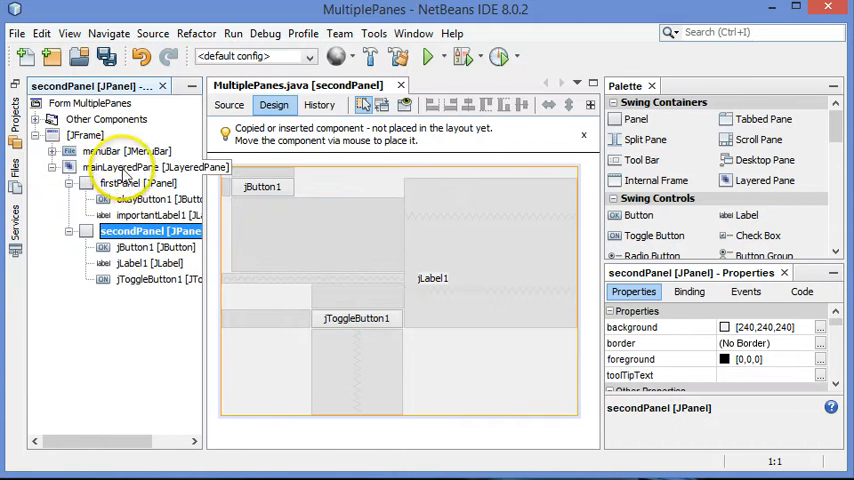
- Design the whole JFrame, switching between firstPanel and secondPanel, ending on secondPanel
right_click(84, 135)
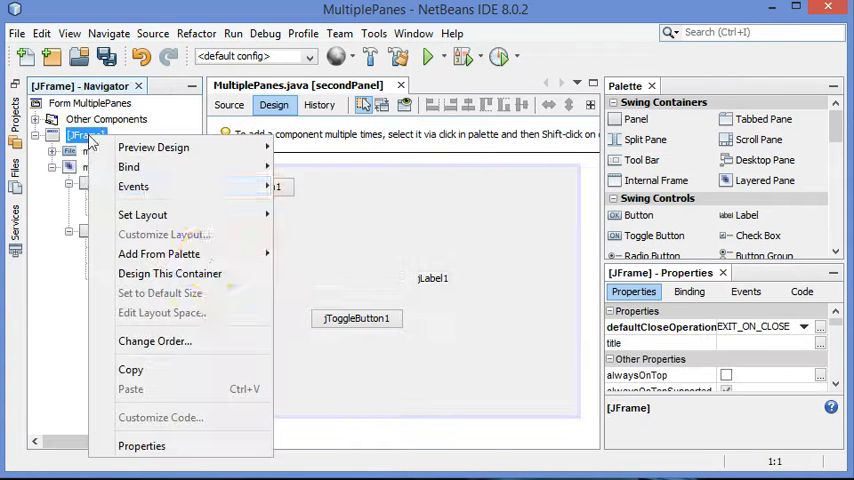
mouse_move(170, 273)
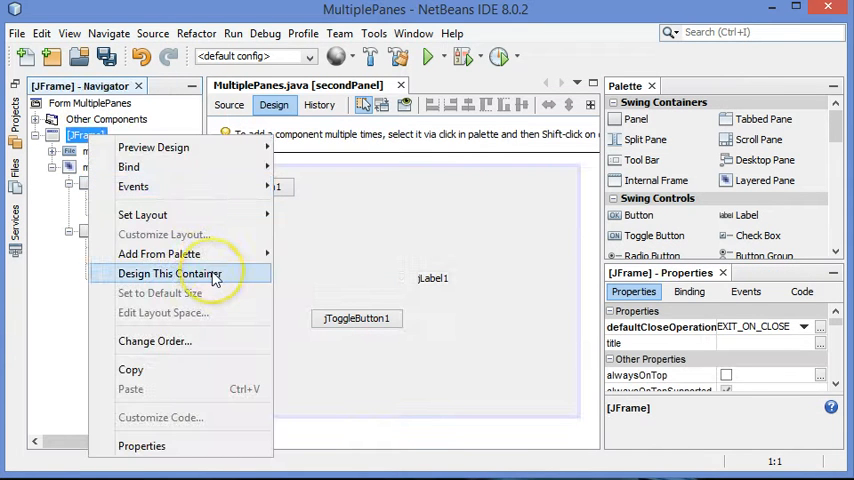
click(169, 273)
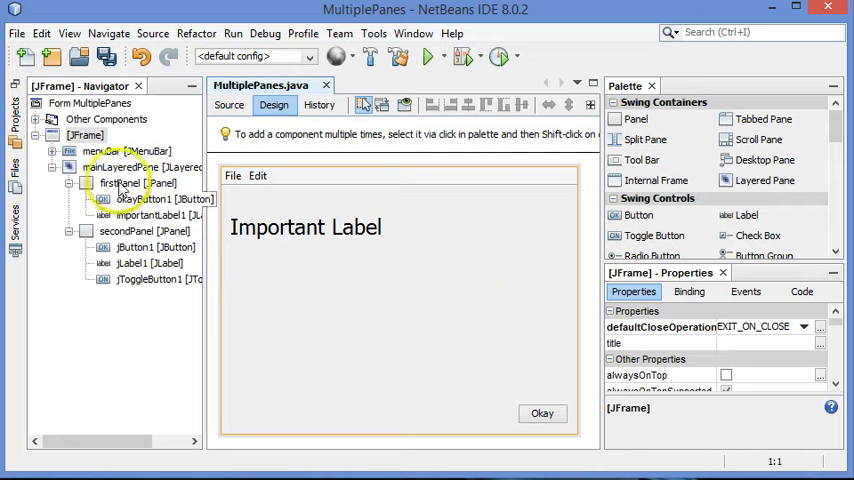
click(144, 231)
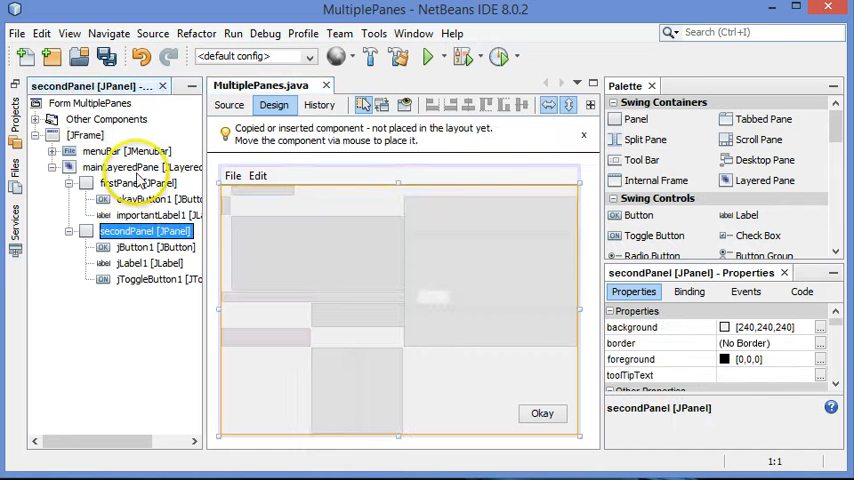
click(140, 183)
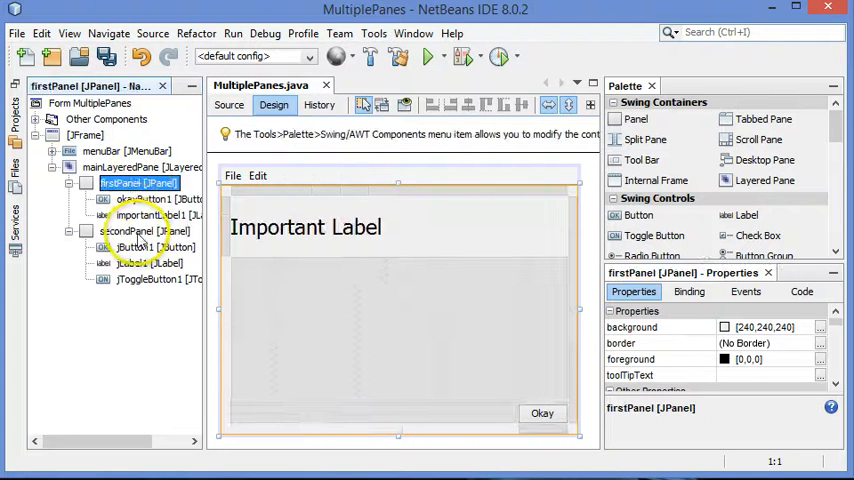
click(84, 135)
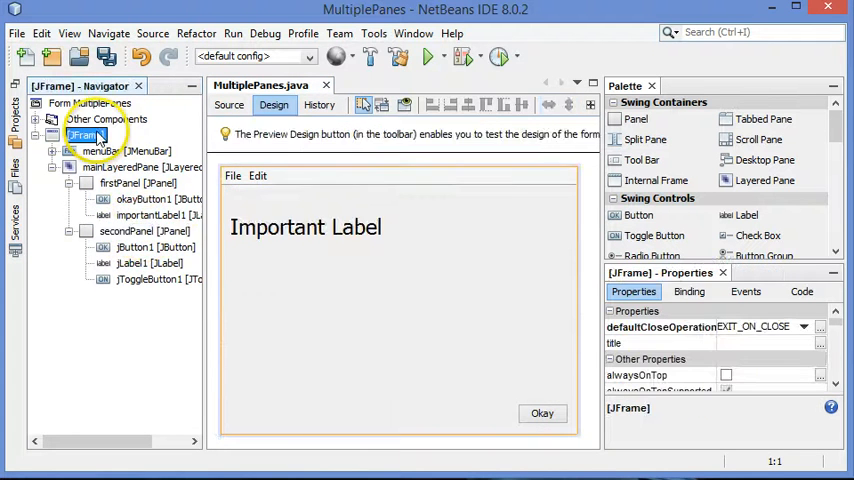
click(138, 183)
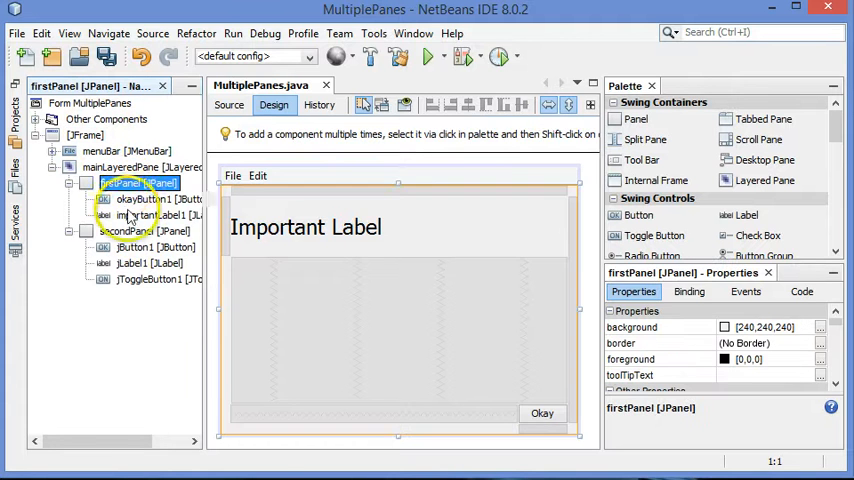
click(130, 231)
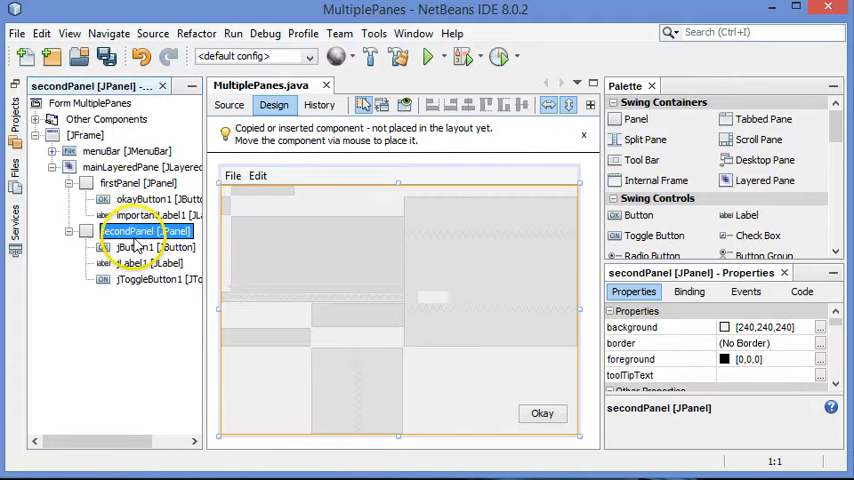
- Design secondPanel alone and move the toggle button below the button and label
right_click(128, 231)
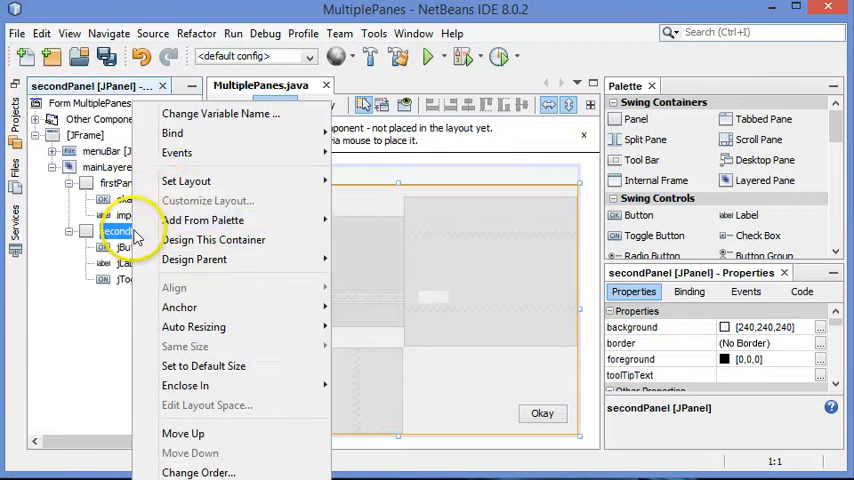
click(214, 240)
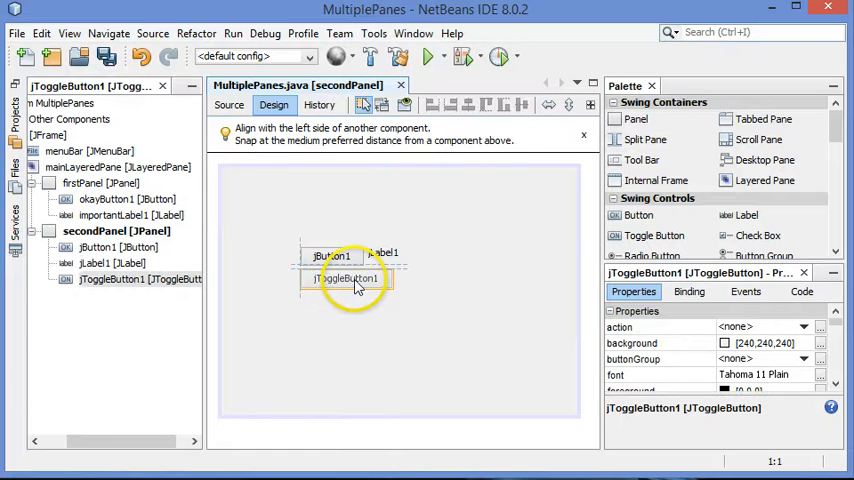
drag(348, 278, 405, 287)
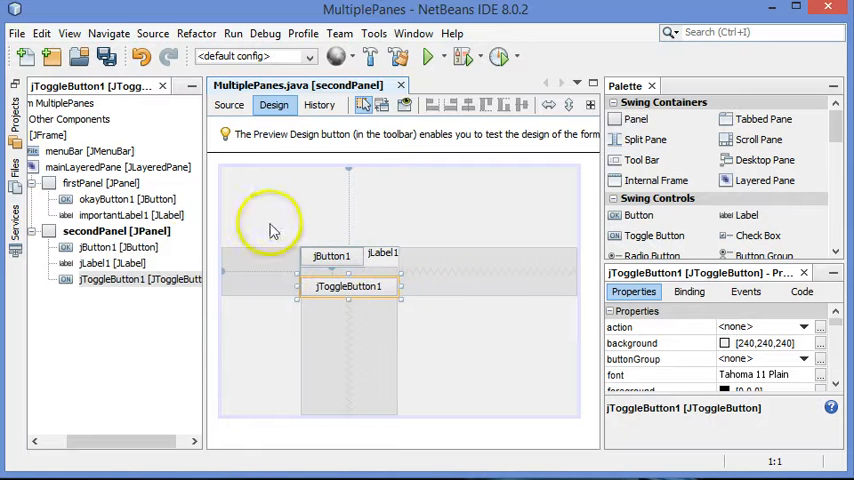
- Enclose the button, label and toggle button in a new inner panel jPanel1
click(385, 253)
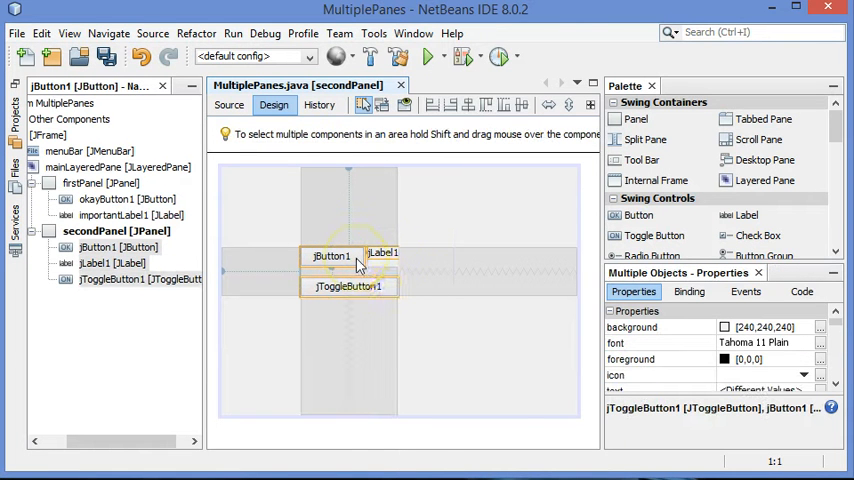
right_click(360, 258)
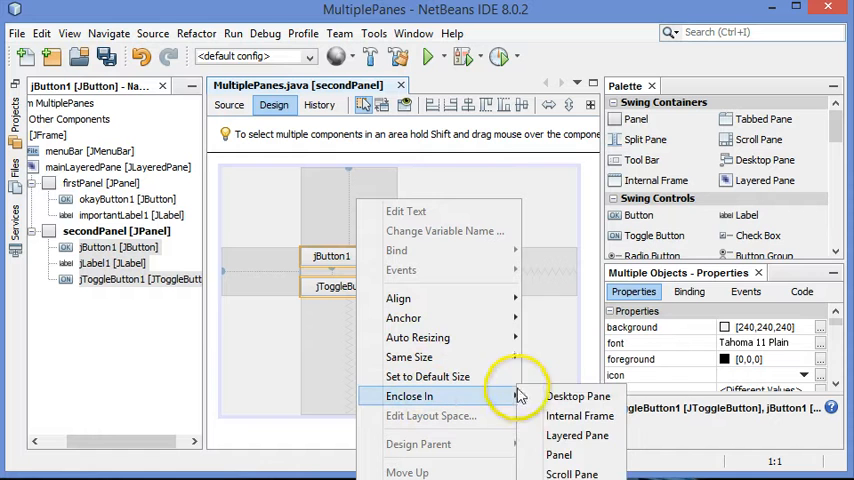
mouse_move(558, 455)
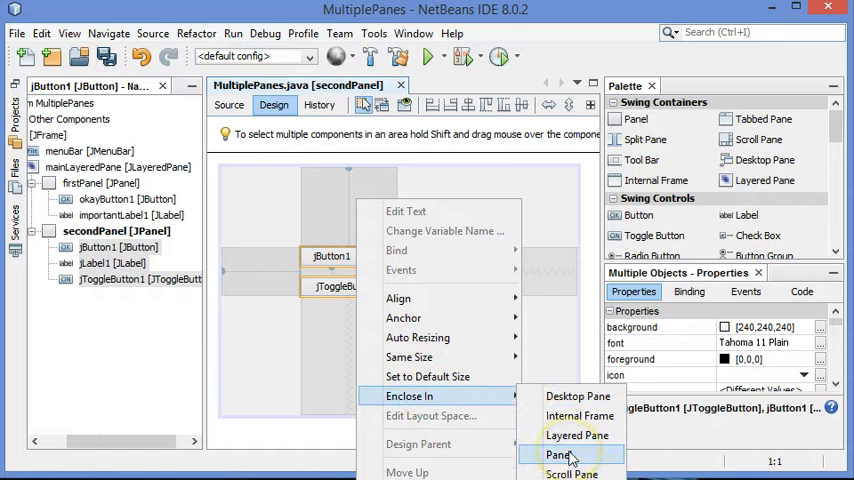
click(560, 454)
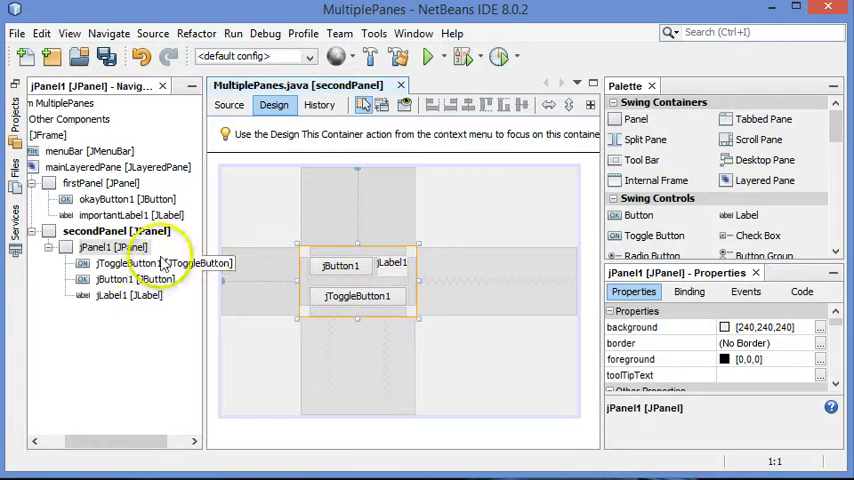
click(92, 231)
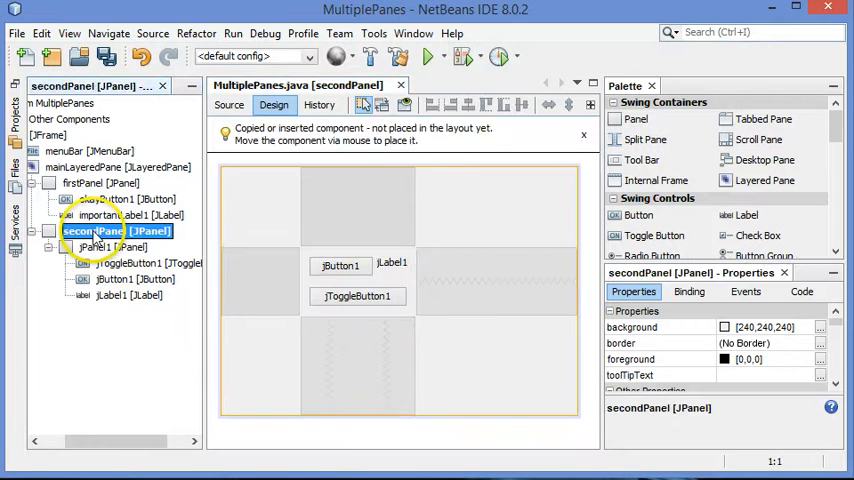